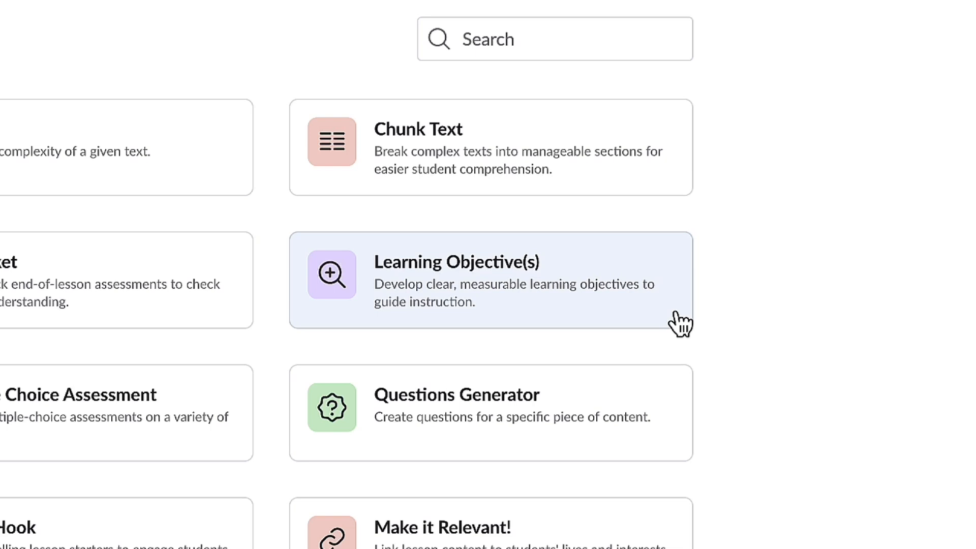
Generate 5th grade learning objectives for 'Multiplying unit fractions and whole numbers' in the Learning Objective(s) tool.
{"action": "left_click", "coordinate": [490, 279]}
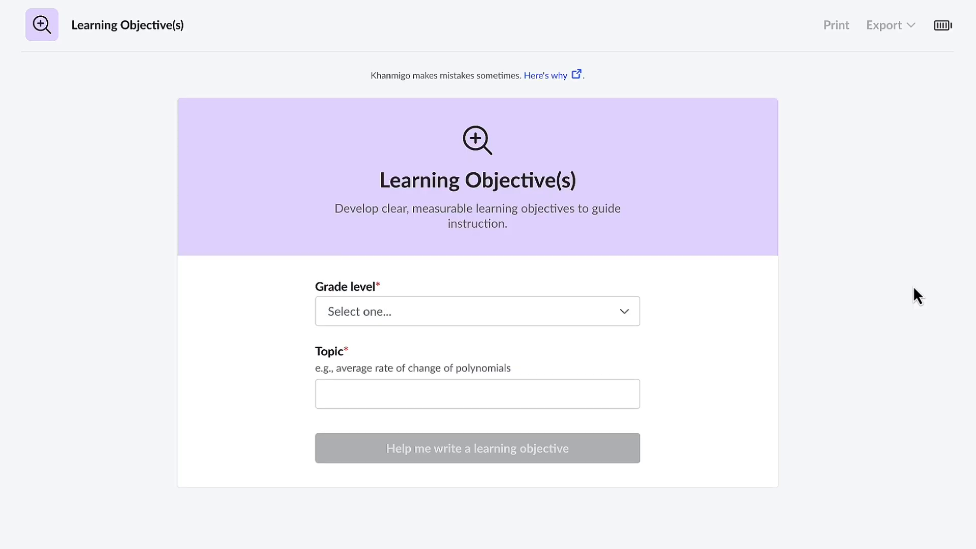
{"action": "left_click", "coordinate": [477, 311]}
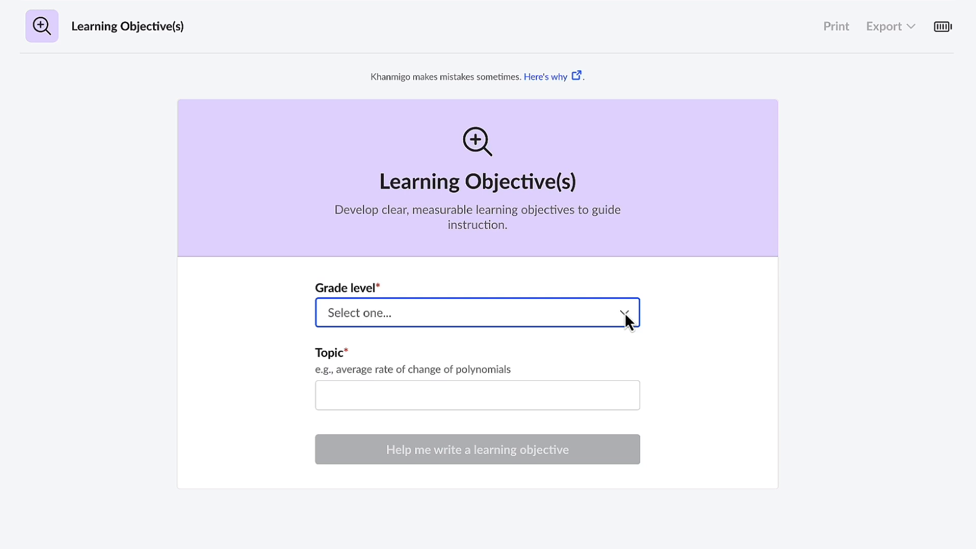
{"action": "left_click", "coordinate": [476, 312]}
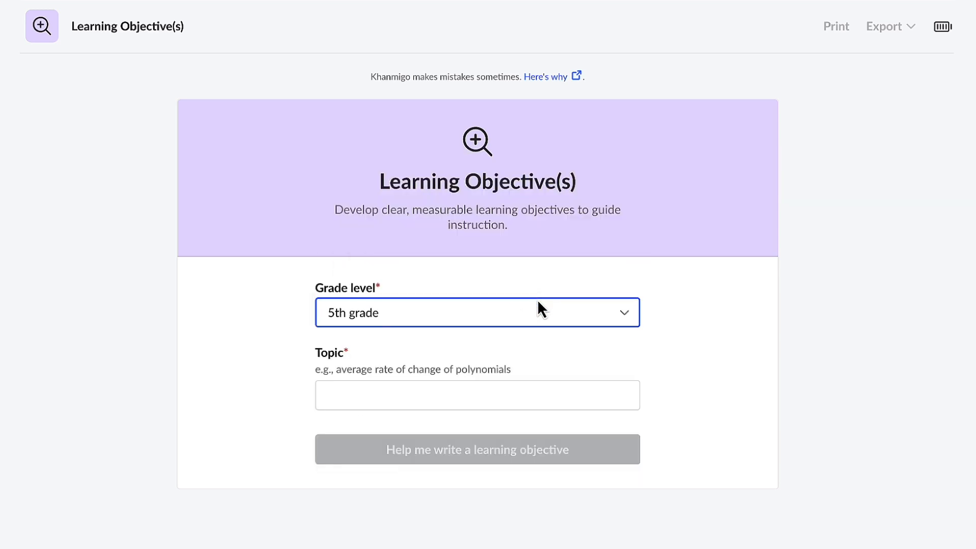
{"action": "left_click", "coordinate": [477, 394]}
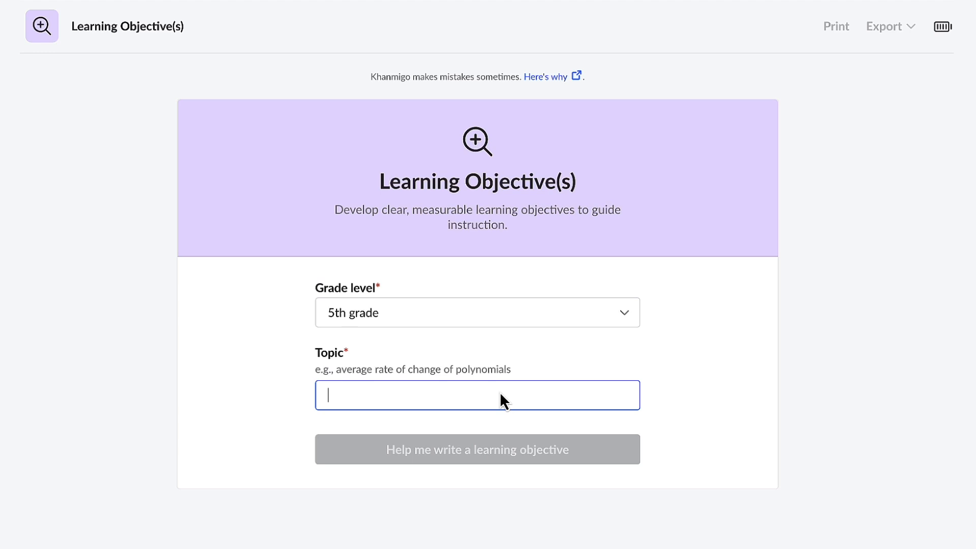
{"action": "type", "text": "Multiplying unit fractions and whole numbers"}
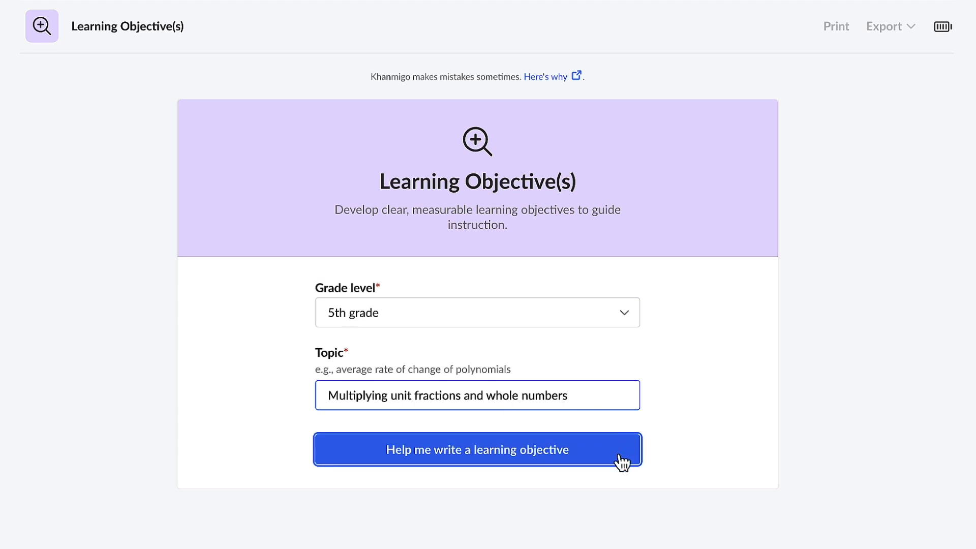
{"action": "left_click", "coordinate": [477, 449]}
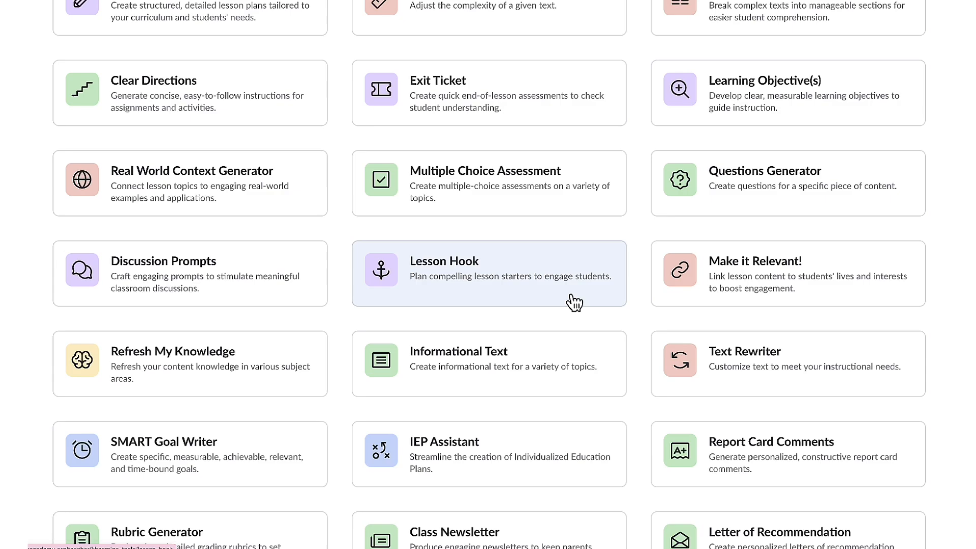
Generate 5th grade lesson hooks for 'Multiplying unit fractions and whole numbers' in the Lesson Hook tool.
{"action": "left_click", "coordinate": [489, 273]}
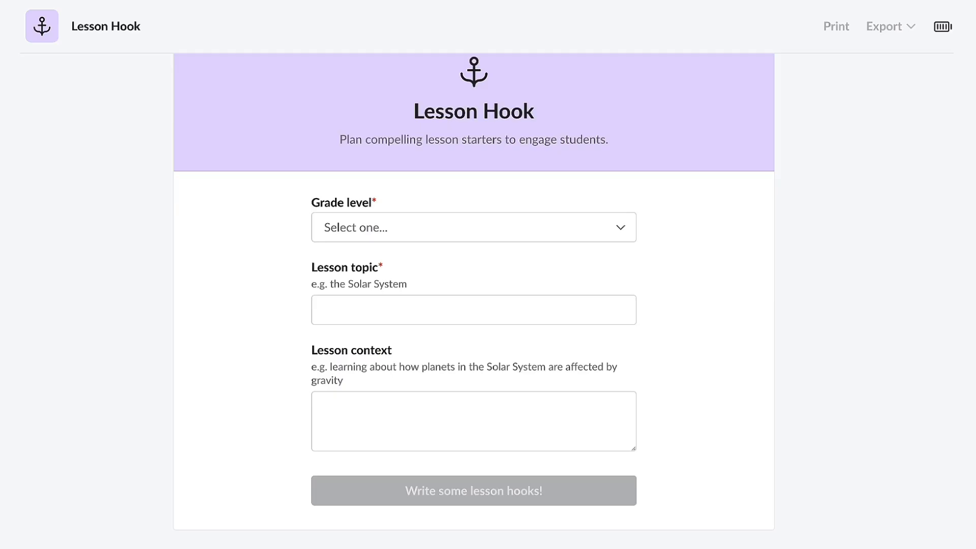
{"action": "mouse_move", "coordinate": [745, 227]}
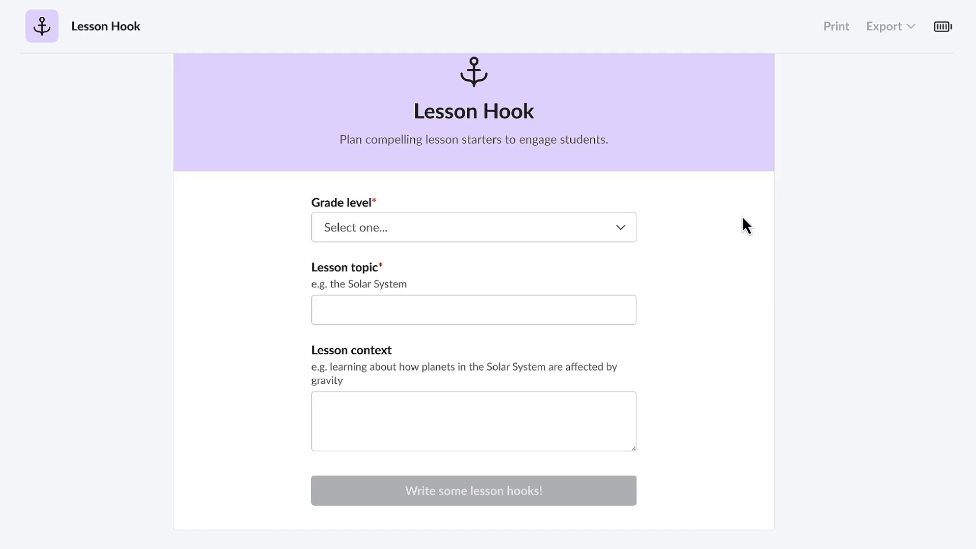
{"action": "left_click", "coordinate": [472, 226]}
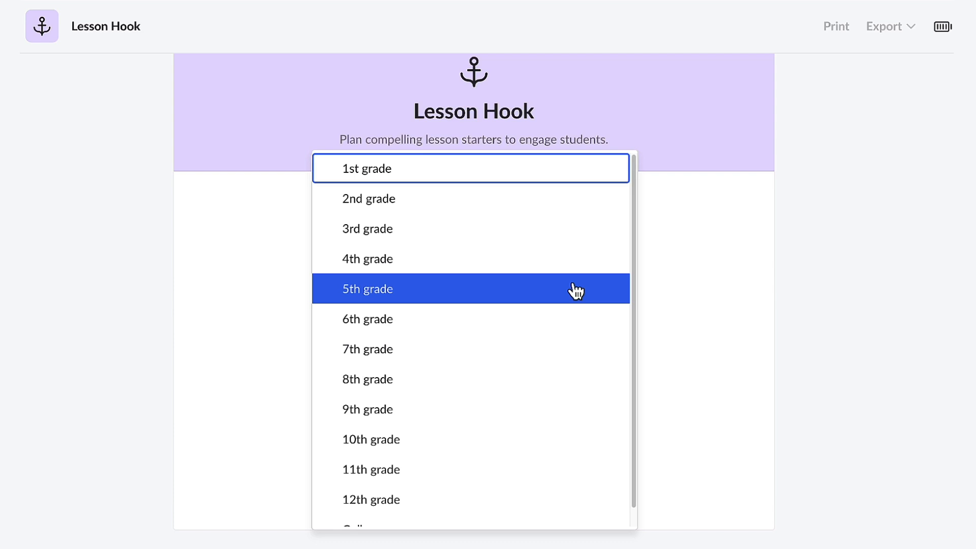
{"action": "left_click", "coordinate": [367, 288]}
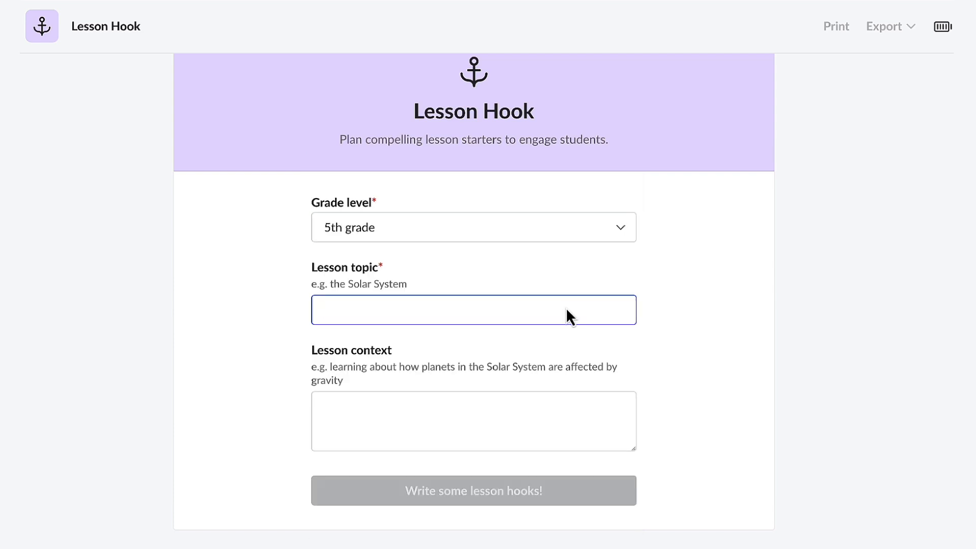
{"action": "type", "text": "Multiplying unit fractions and whole numbers"}
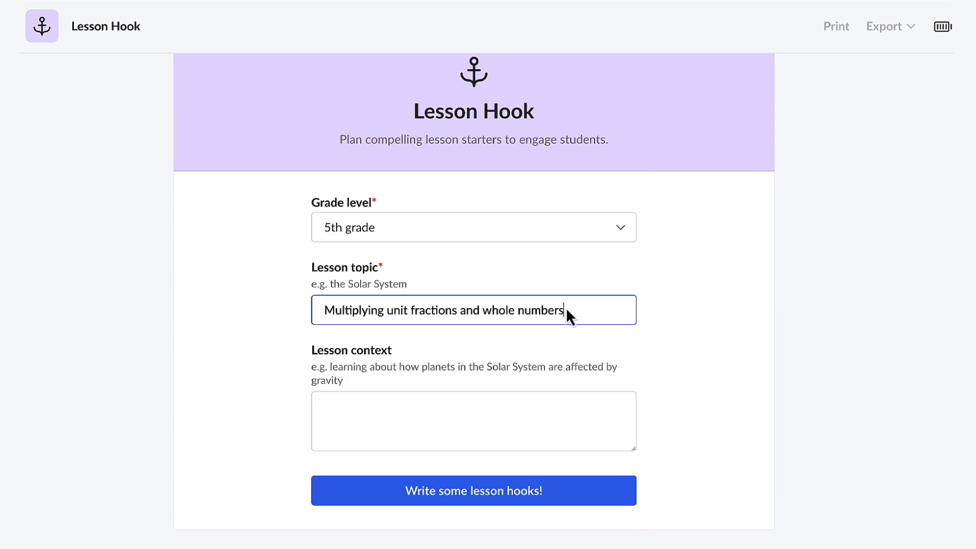
{"action": "mouse_move", "coordinate": [669, 486]}
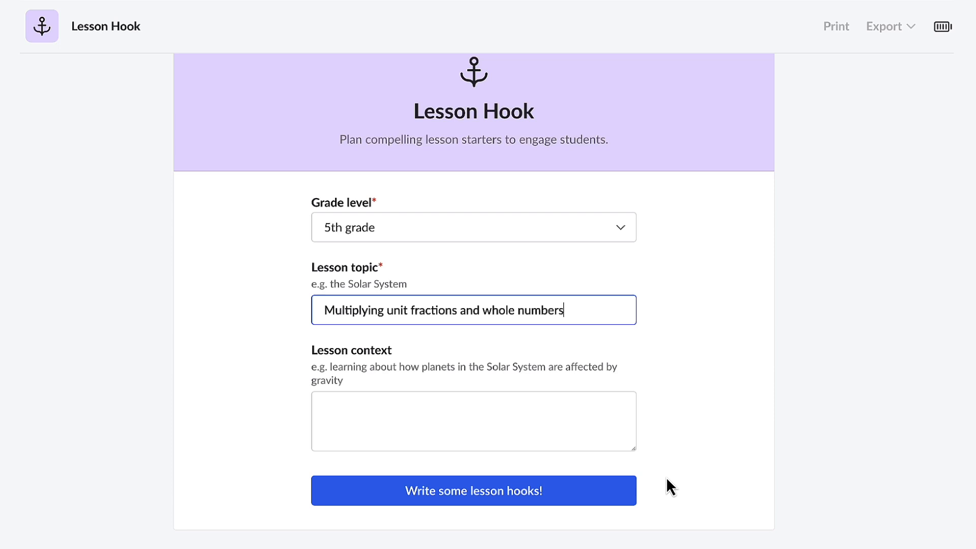
{"action": "left_click", "coordinate": [473, 490]}
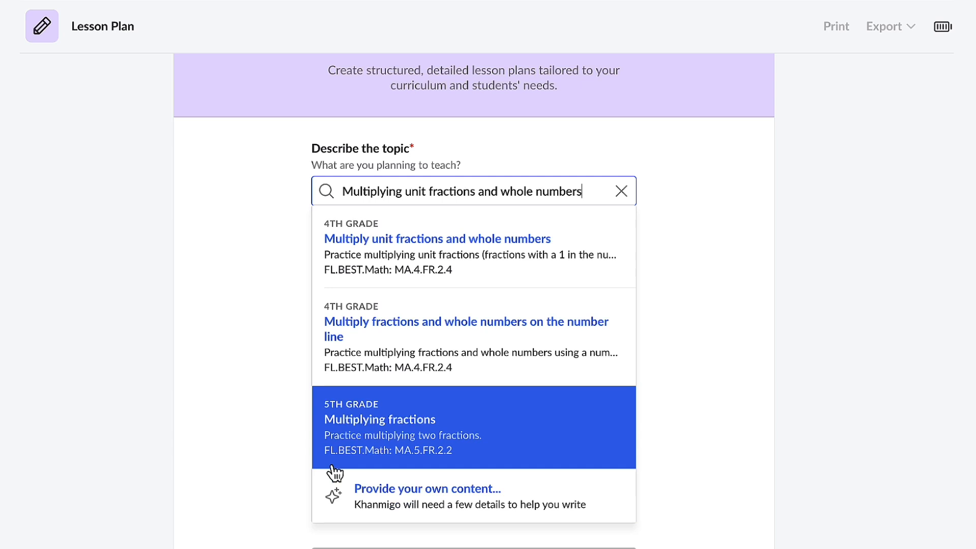
{"action": "mouse_move", "coordinate": [365, 432]}
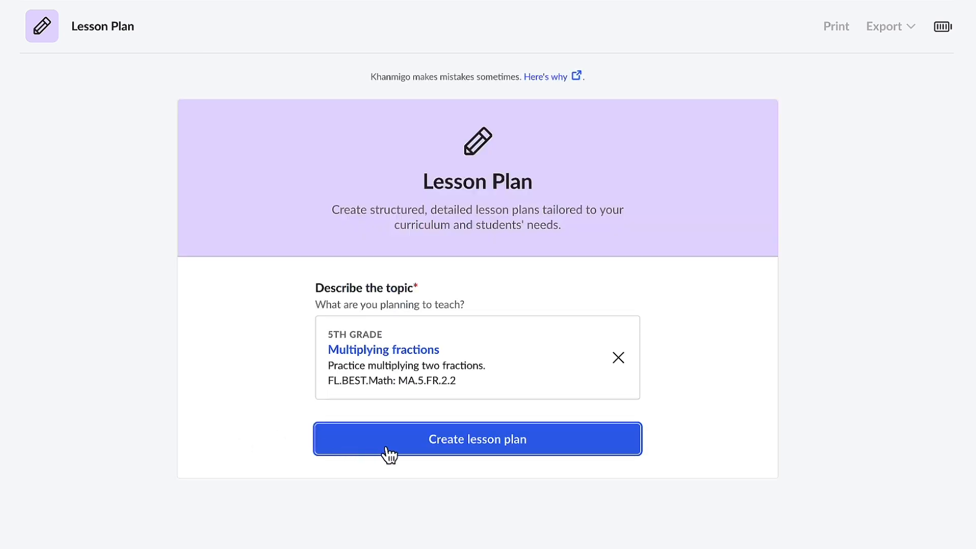
Create the lesson plan from the 5th grade 'Multiplying fractions' suggestion.
{"action": "left_click", "coordinate": [476, 438]}
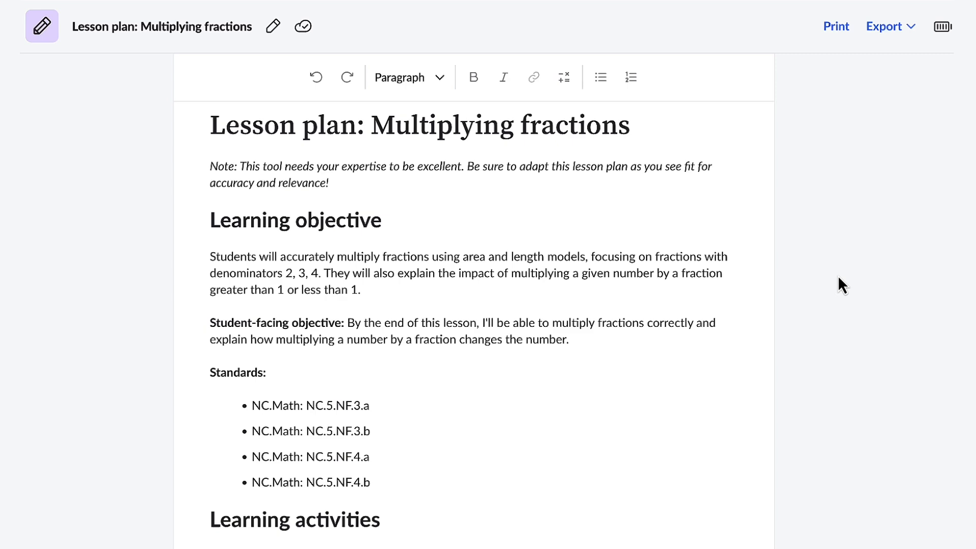
{"action": "scroll", "scroll_direction": "down", "scroll_amount": 3}
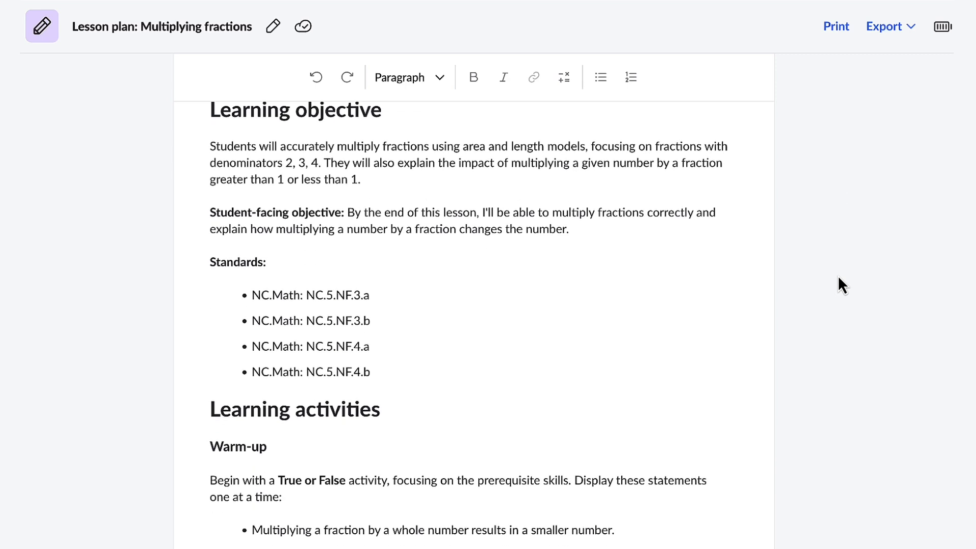
{"action": "scroll", "scroll_direction": "down", "scroll_amount": 3}
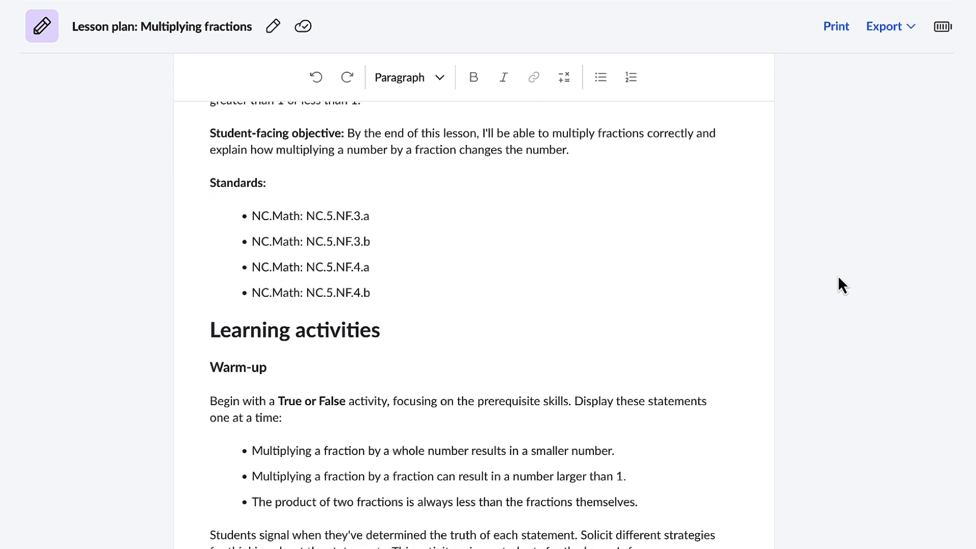
{"action": "scroll", "scroll_direction": "down", "scroll_amount": 3}
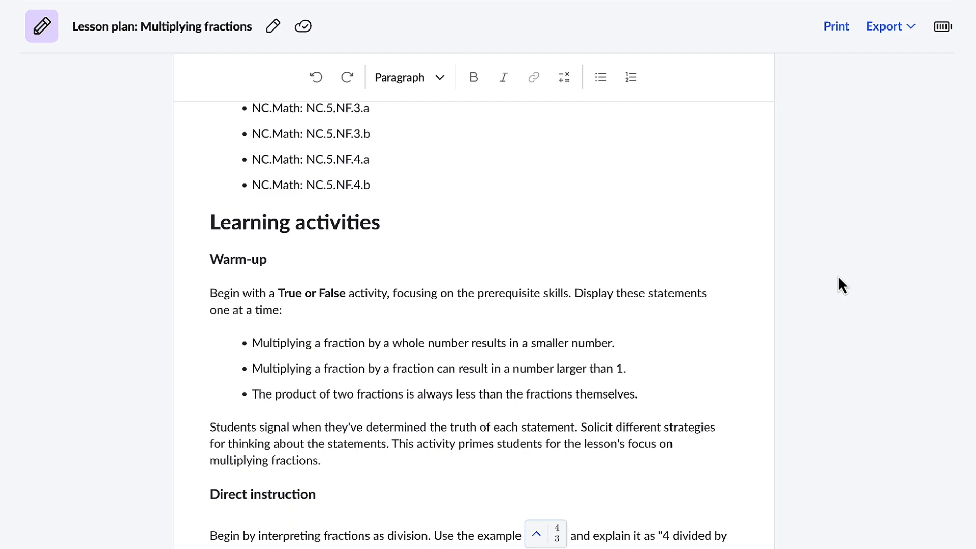
{"action": "scroll", "scroll_direction": "down", "scroll_amount": 3}
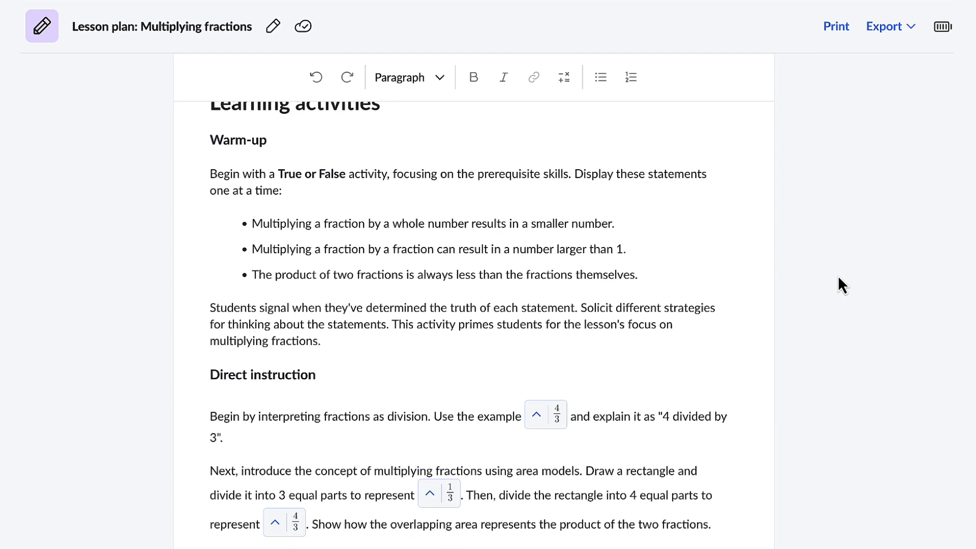
{"action": "scroll", "scroll_direction": "down", "scroll_amount": 3}
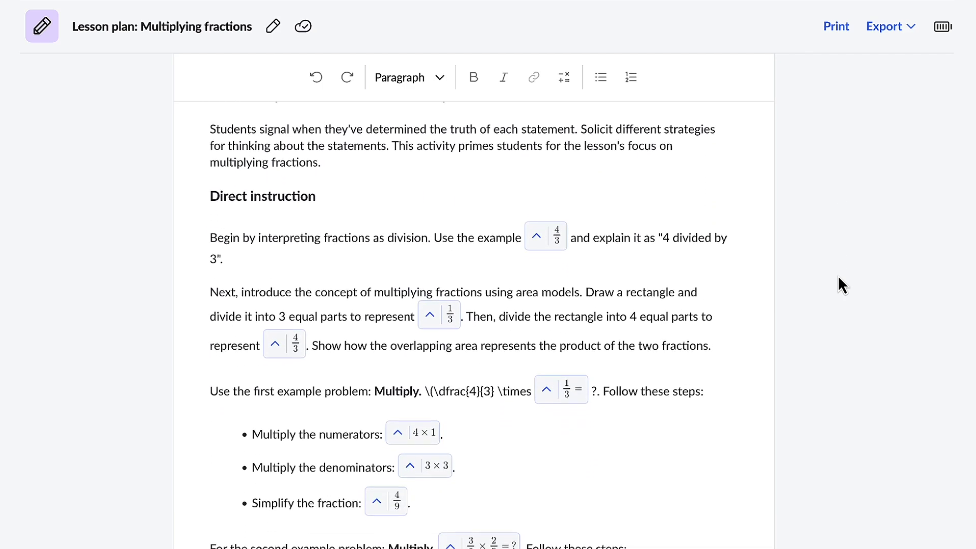
{"action": "scroll", "scroll_direction": "down", "scroll_amount": 3}
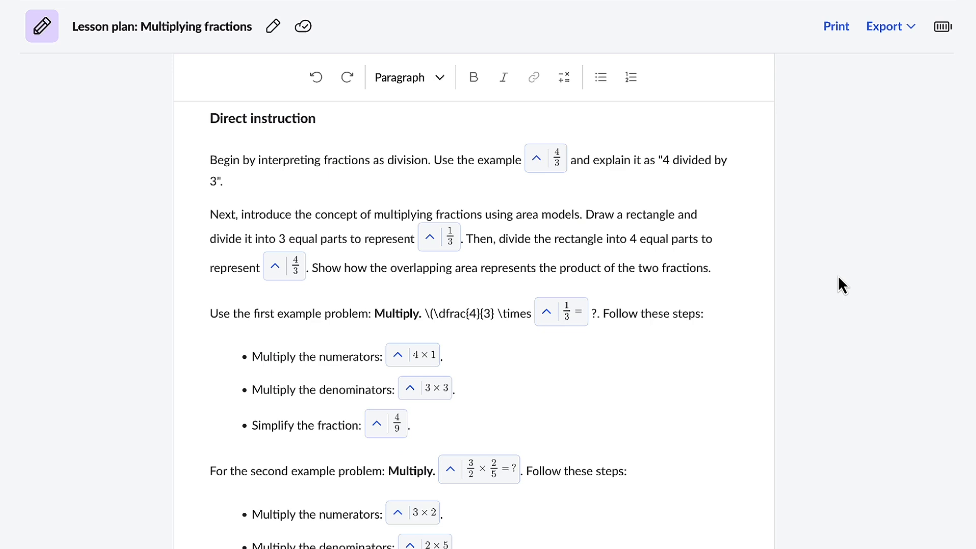
{"action": "scroll", "scroll_direction": "down", "scroll_amount": 3}
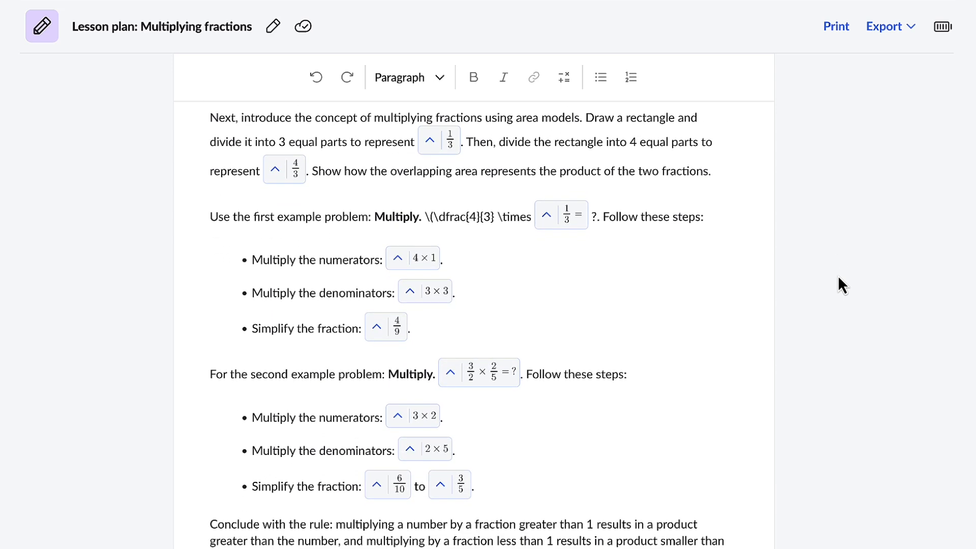
{"action": "scroll", "scroll_direction": "down", "scroll_amount": 3}
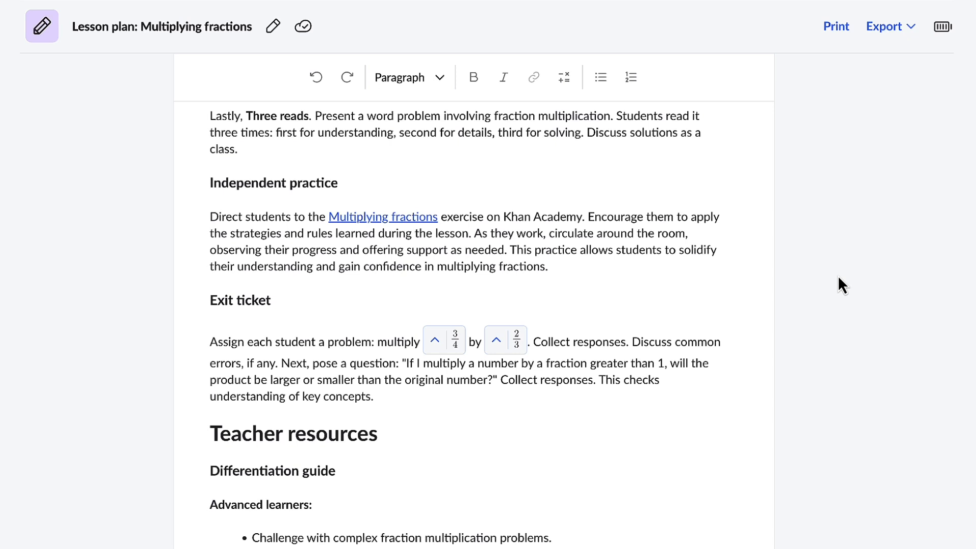
{"action": "mouse_move", "coordinate": [675, 268]}
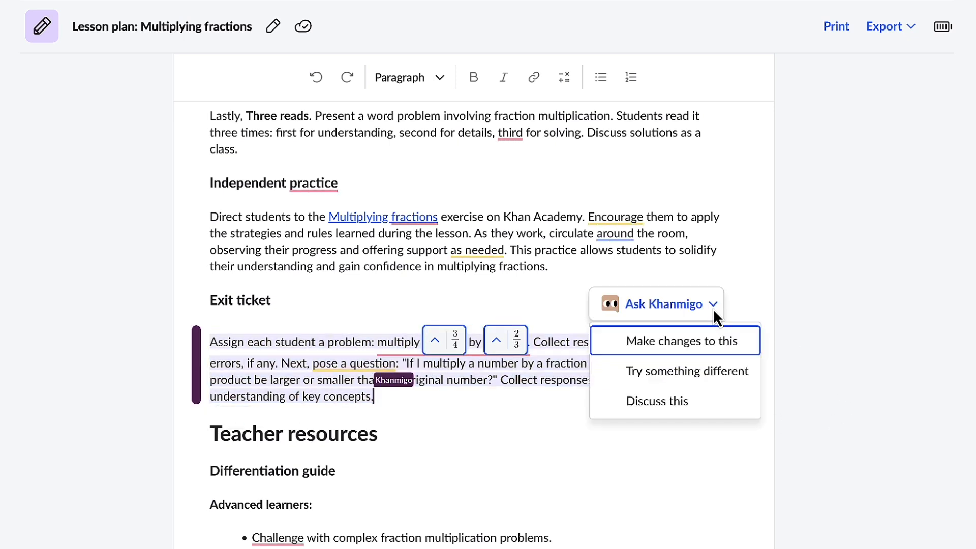
{"action": "mouse_move", "coordinate": [675, 341]}
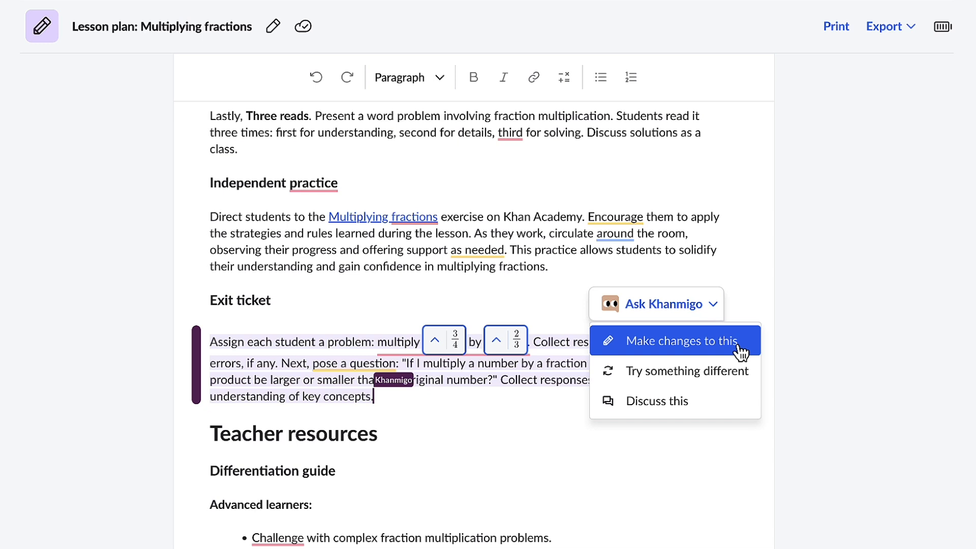
{"action": "mouse_move", "coordinate": [655, 400]}
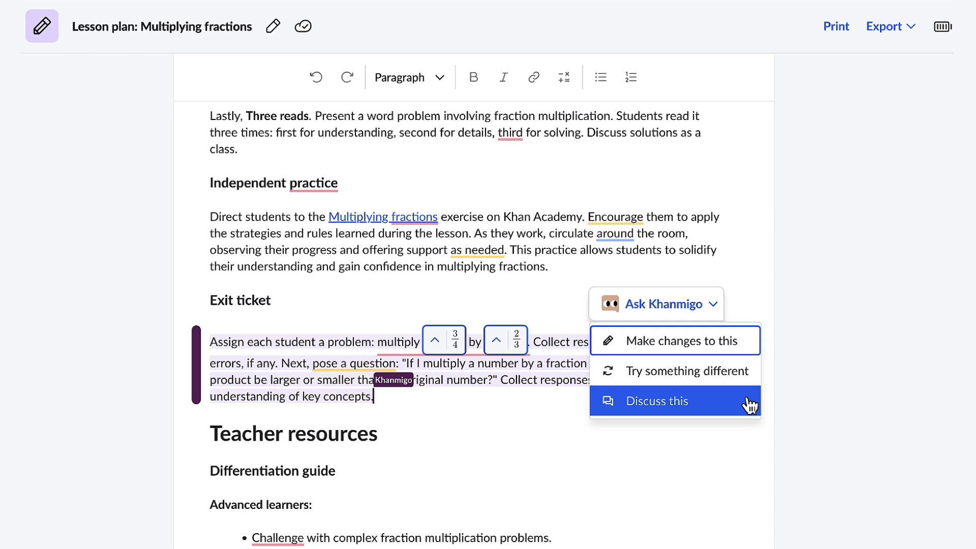
{"action": "mouse_move", "coordinate": [744, 395]}
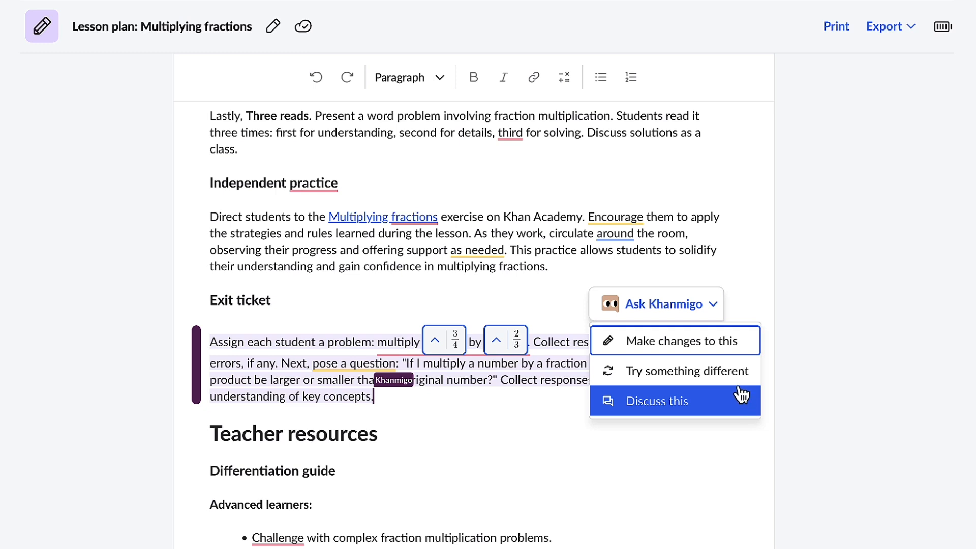
{"action": "mouse_move", "coordinate": [688, 371]}
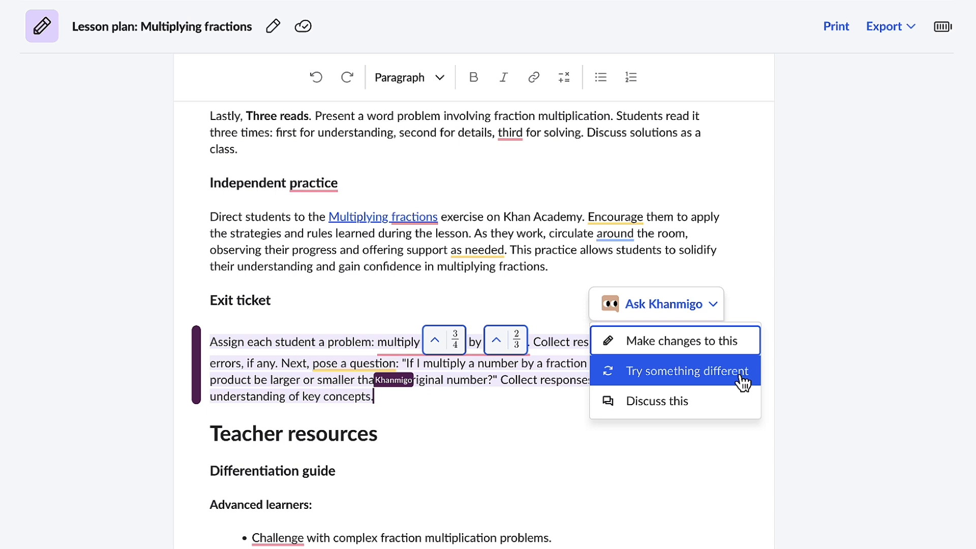
Request a 'Try something different' rewrite of the Exit ticket paragraph.
{"action": "left_click", "coordinate": [683, 371]}
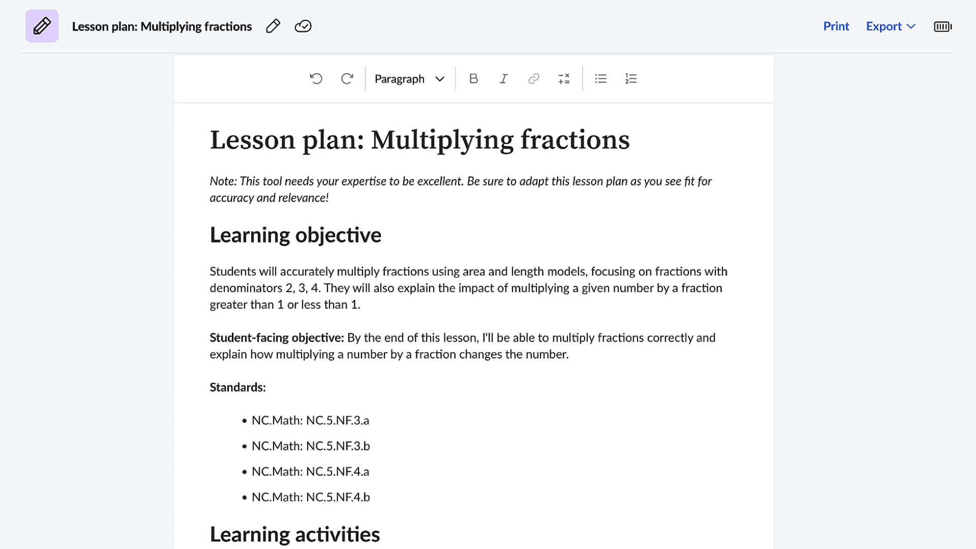
{"action": "mouse_move", "coordinate": [884, 26]}
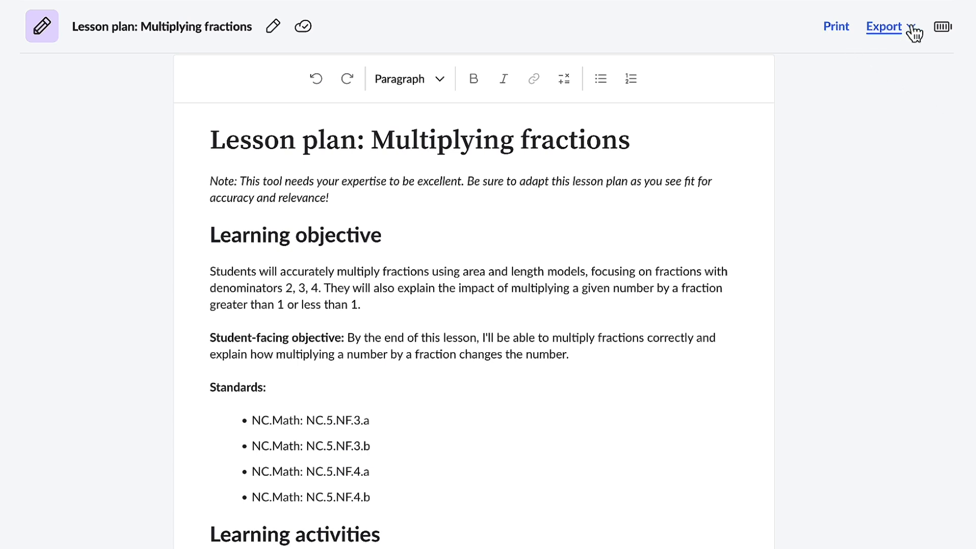
Show the lesson plan's export formats: Word, PDF and Google Drive.
{"action": "left_click", "coordinate": [883, 27]}
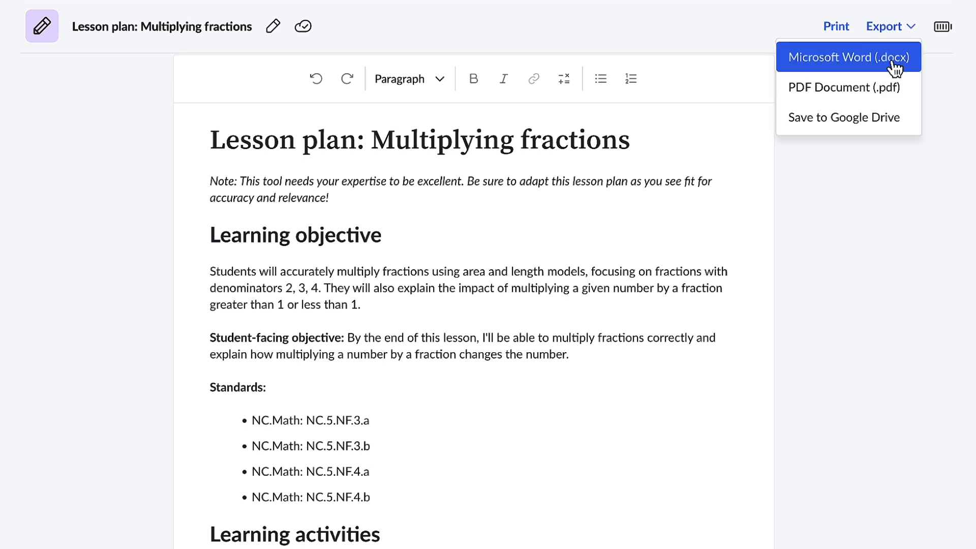
{"action": "mouse_move", "coordinate": [848, 117]}
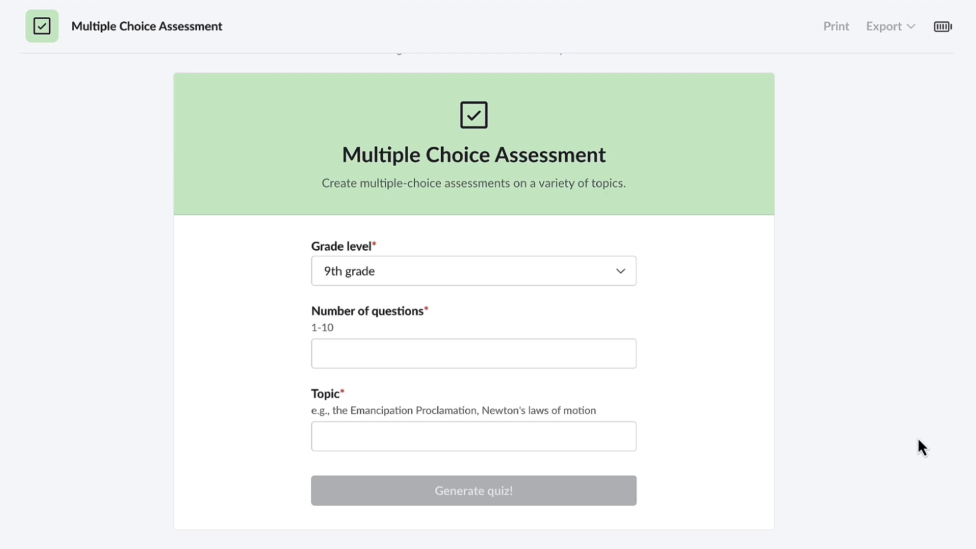
{"action": "mouse_move", "coordinate": [593, 384]}
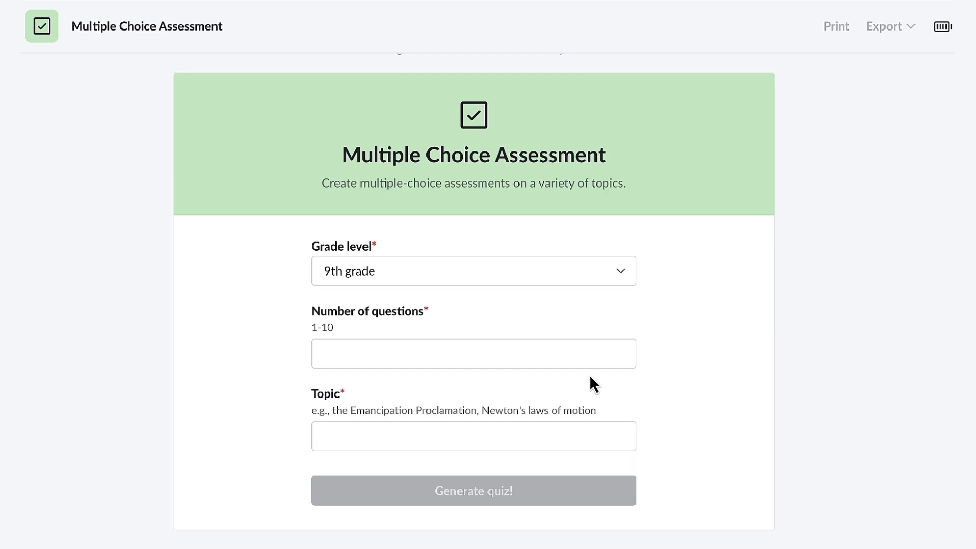
Generate a 5-question multiple choice quiz on 'Components of food safety'.
{"action": "type", "text": "5"}
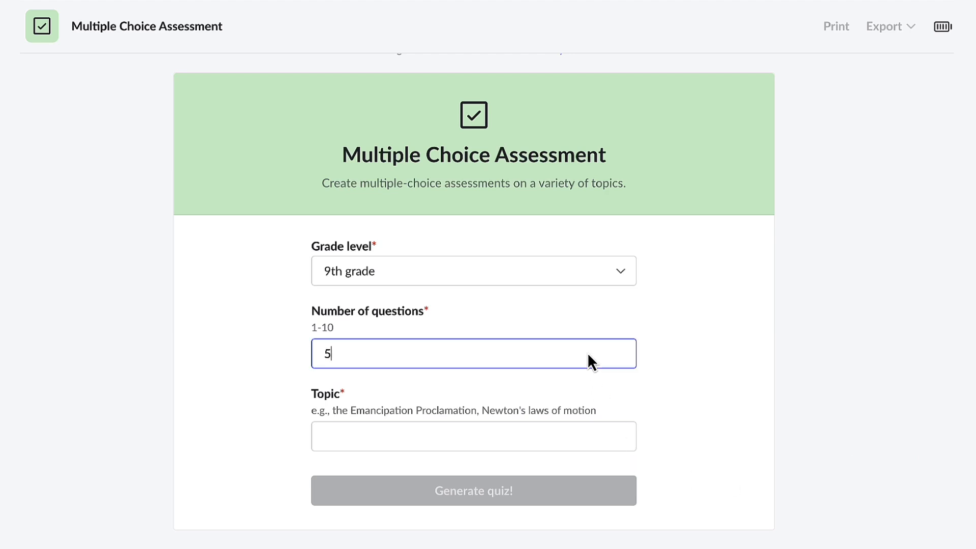
{"action": "left_click", "coordinate": [472, 436]}
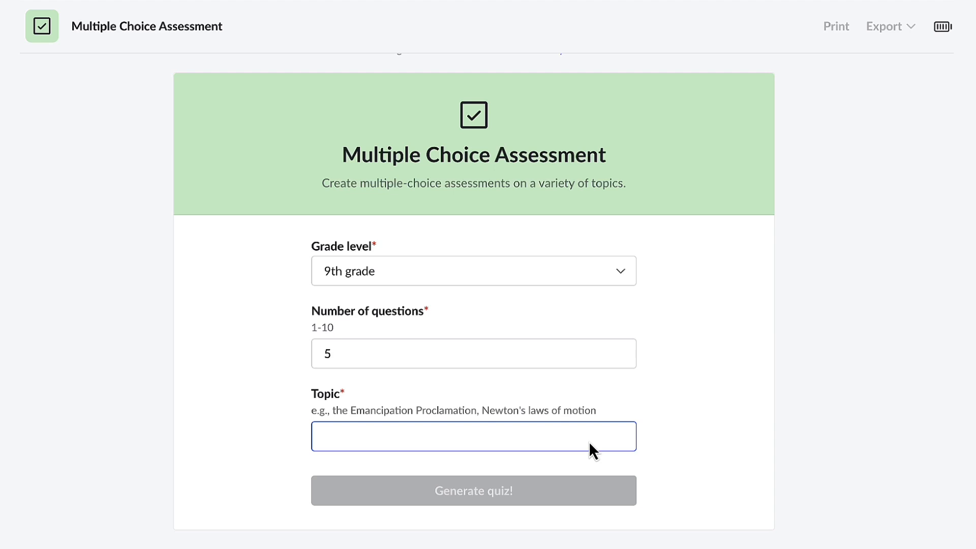
{"action": "type", "text": "Components of food safety"}
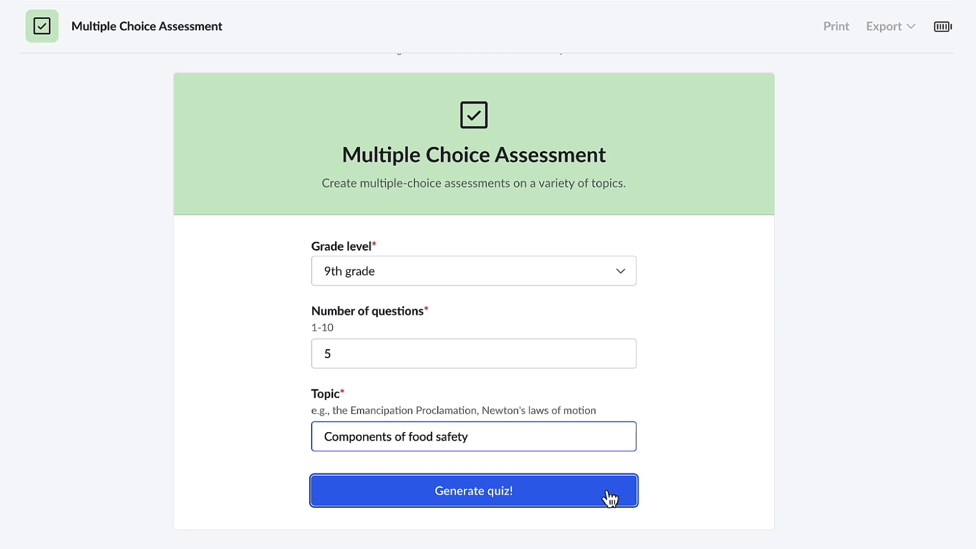
{"action": "left_click", "coordinate": [473, 490]}
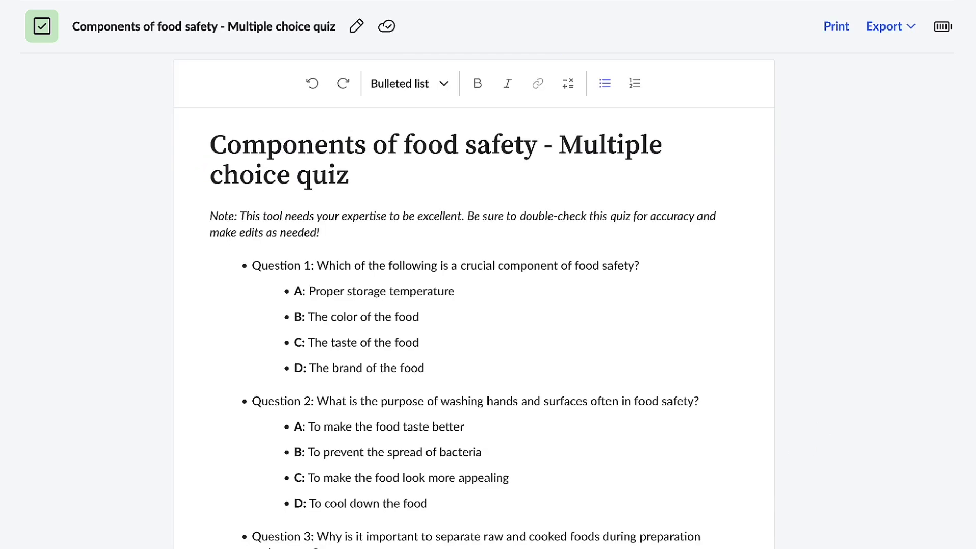
{"action": "mouse_move", "coordinate": [944, 371]}
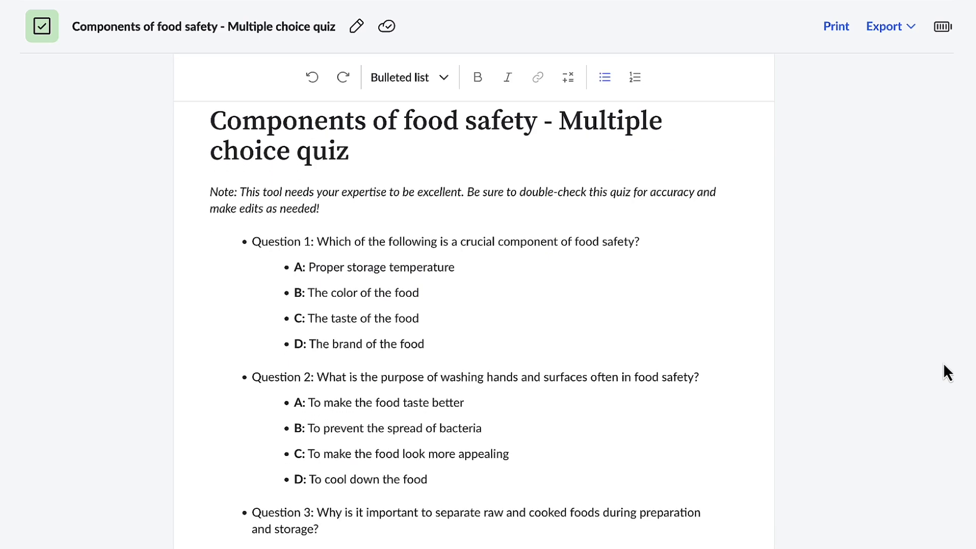
{"action": "scroll", "scroll_direction": "down", "scroll_amount": 3}
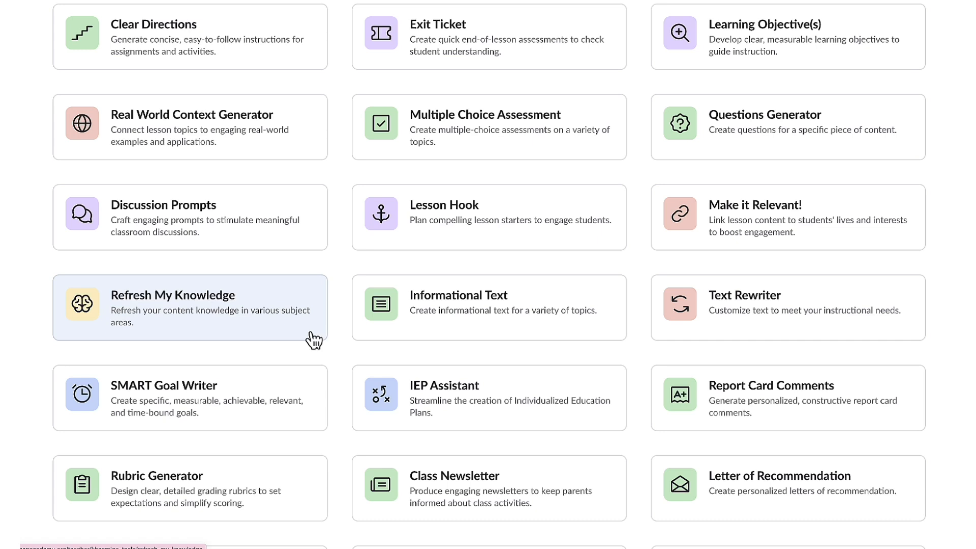
Start a Refresh My Knowledge chat on 8th grade conjunctions and reply 2 for learning through conversation.
{"action": "left_click", "coordinate": [172, 309]}
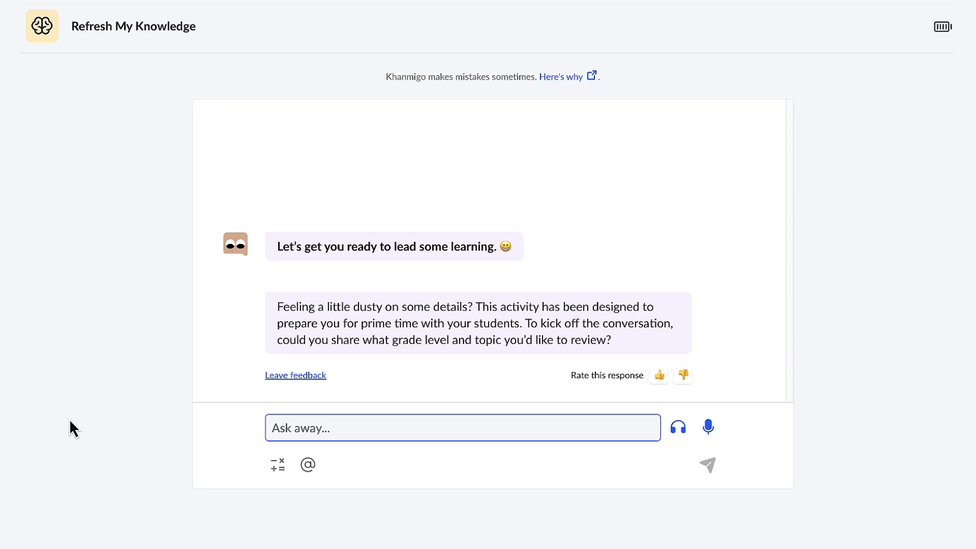
{"action": "type", "text": "conjunctions 8th"}
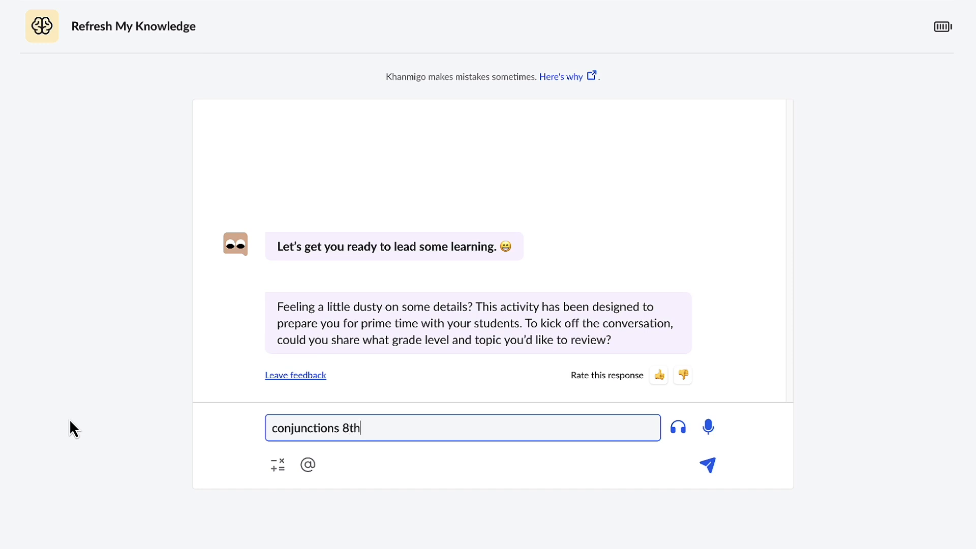
{"action": "left_click", "coordinate": [706, 465]}
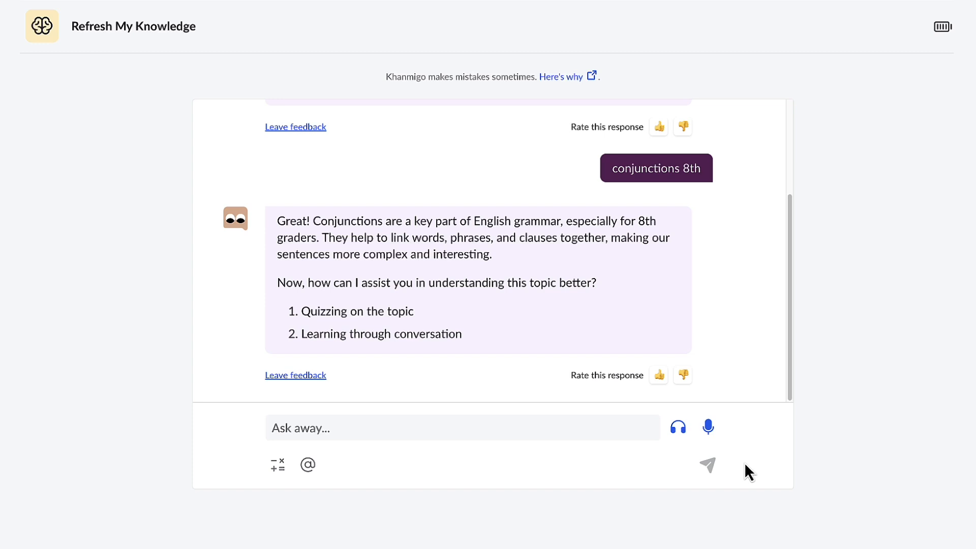
{"action": "left_click", "coordinate": [462, 427]}
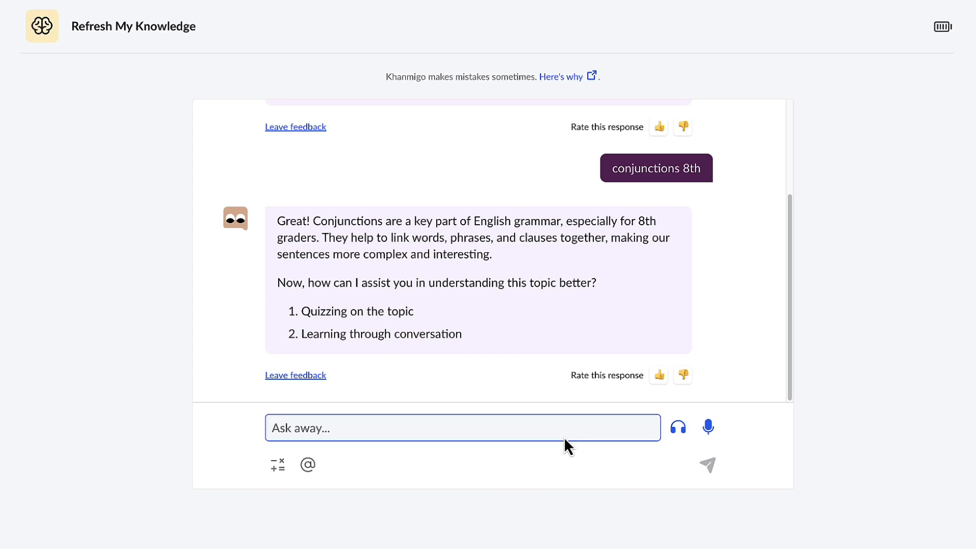
{"action": "type", "text": "2"}
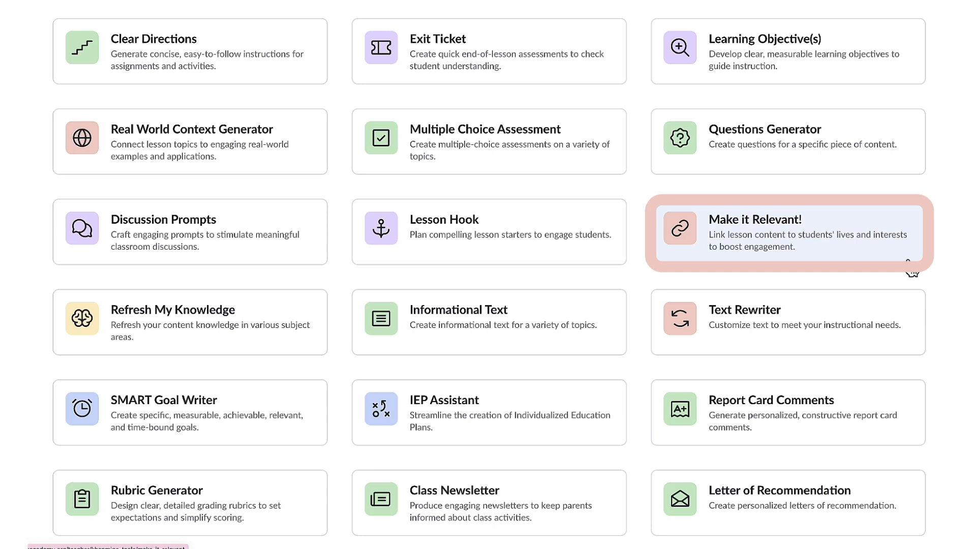
Request Make it Relevant! ideas for objective 'Understanding Isotopes' with class profile '11 chem'.
{"action": "left_click", "coordinate": [787, 233]}
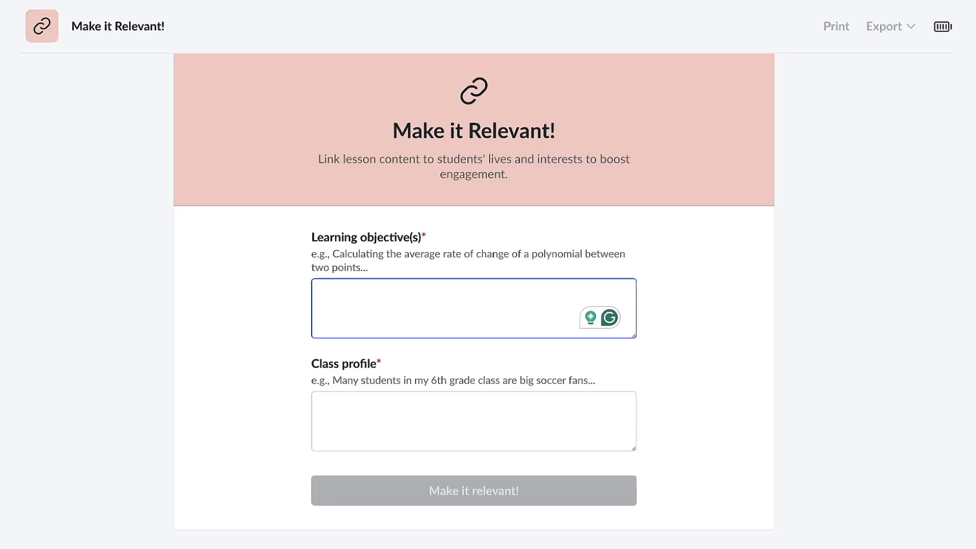
{"action": "type", "text": "Understanding Isotopes"}
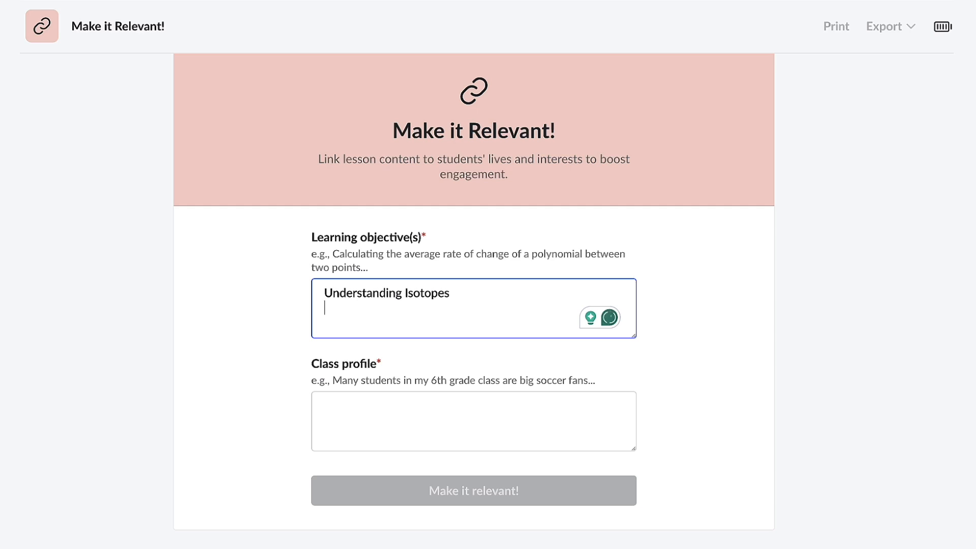
{"action": "left_click", "coordinate": [473, 421]}
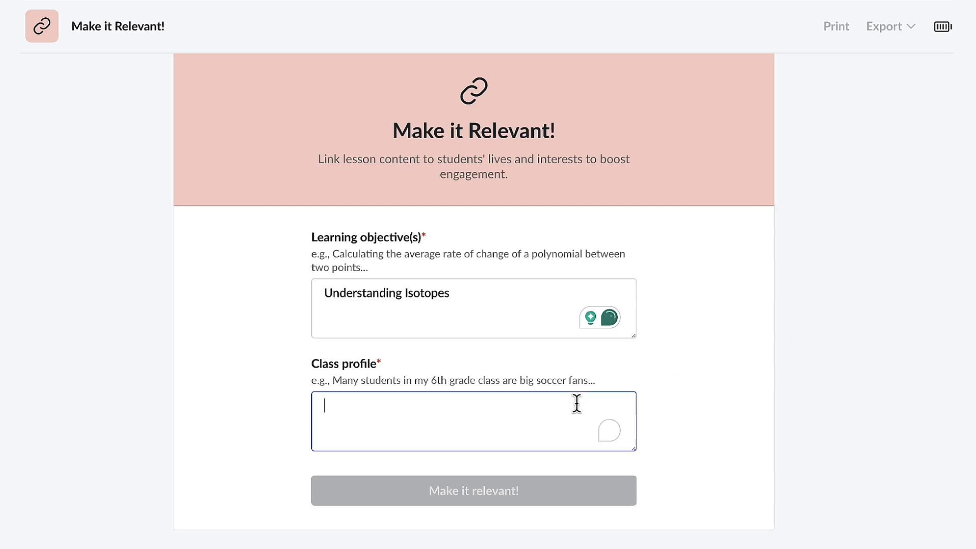
{"action": "type", "text": "11"}
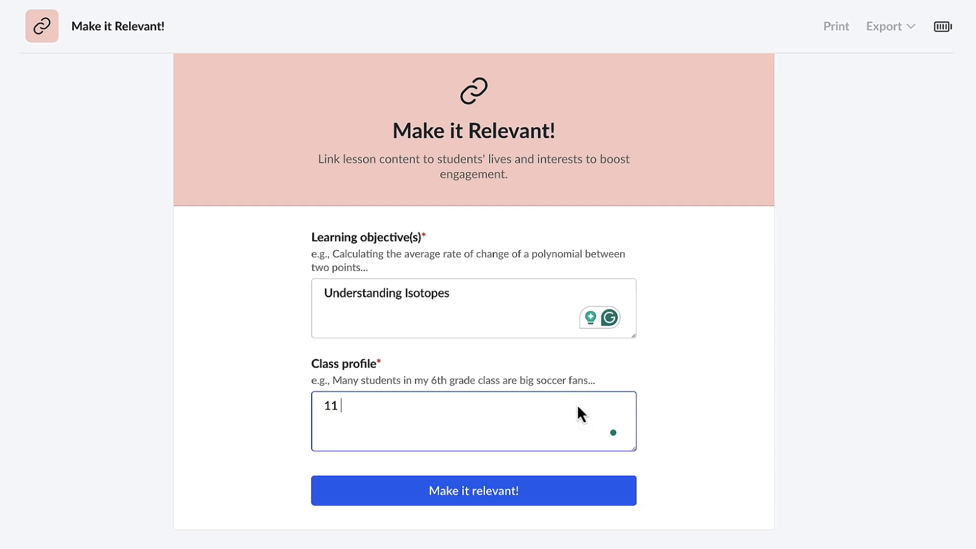
{"action": "type", "text": "chem"}
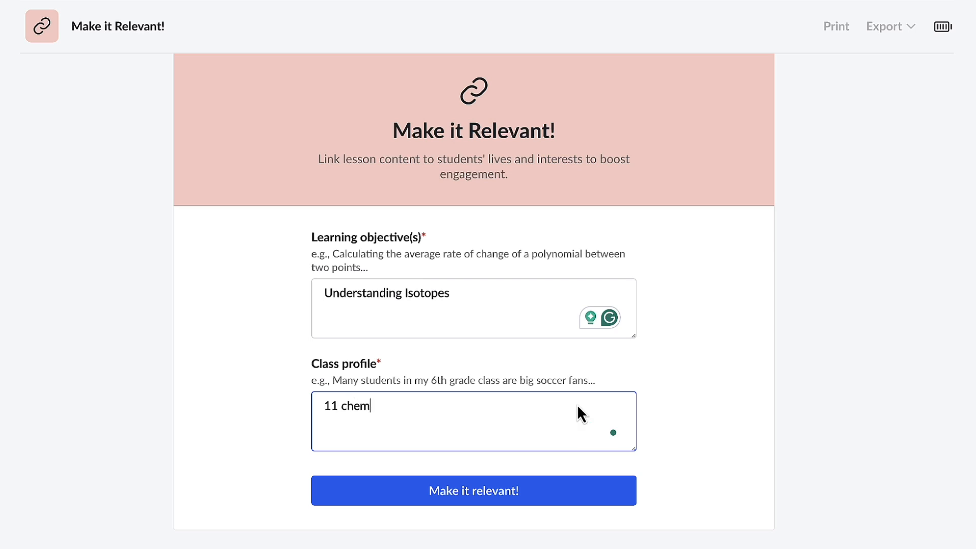
{"action": "left_click", "coordinate": [473, 490]}
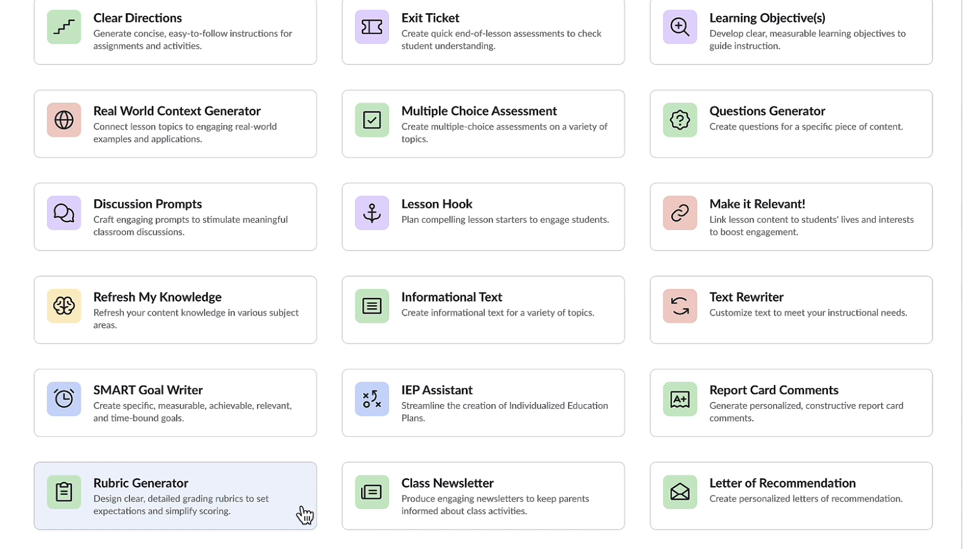
Send 'Building a Budget' to the Rubric Generator chat to start the rubric.
{"action": "left_click", "coordinate": [174, 495]}
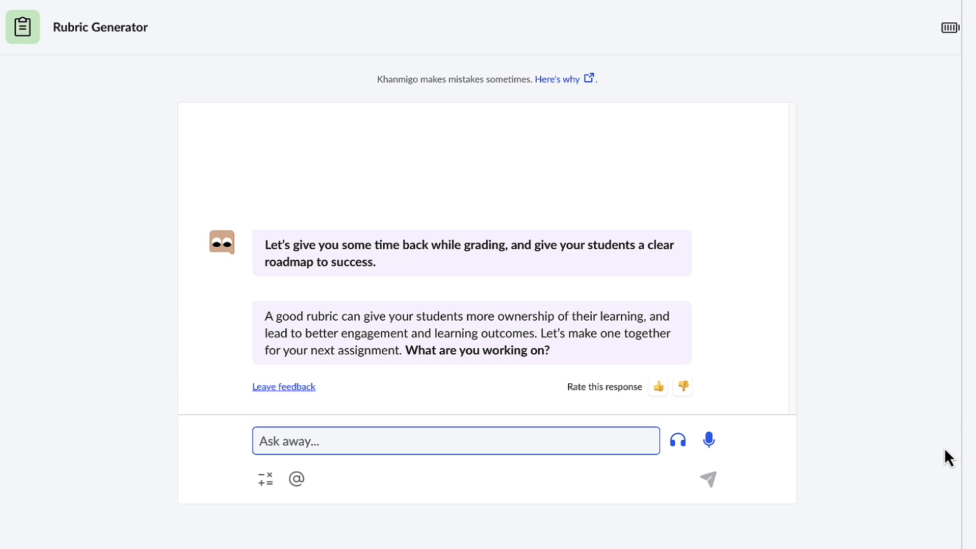
{"action": "type", "text": "Building a Budget"}
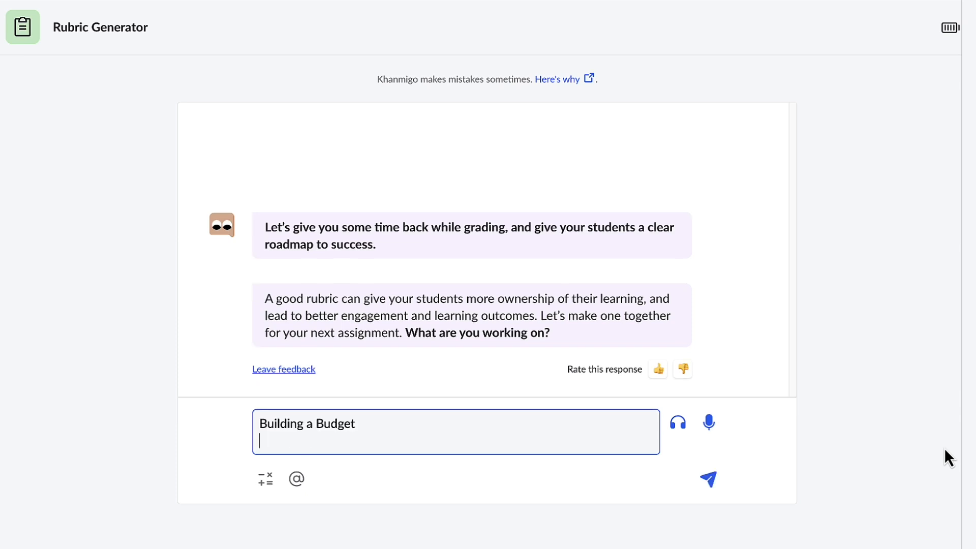
{"action": "left_click", "coordinate": [708, 479]}
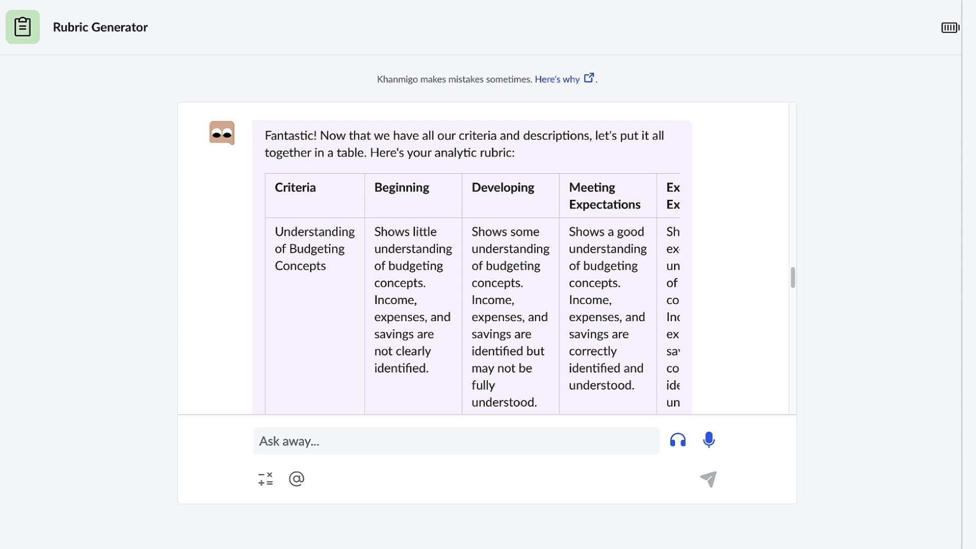
{"action": "mouse_move", "coordinate": [947, 466]}
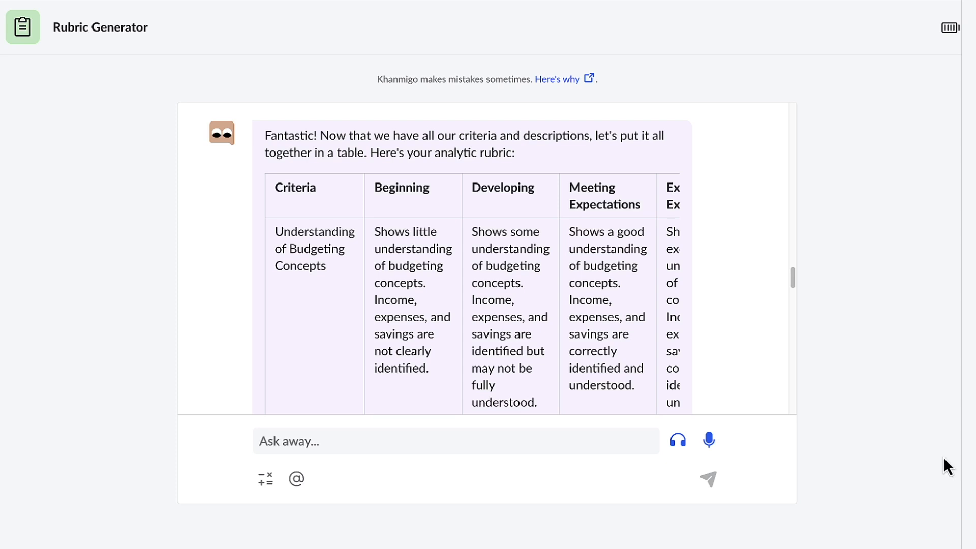
{"action": "mouse_move", "coordinate": [738, 373]}
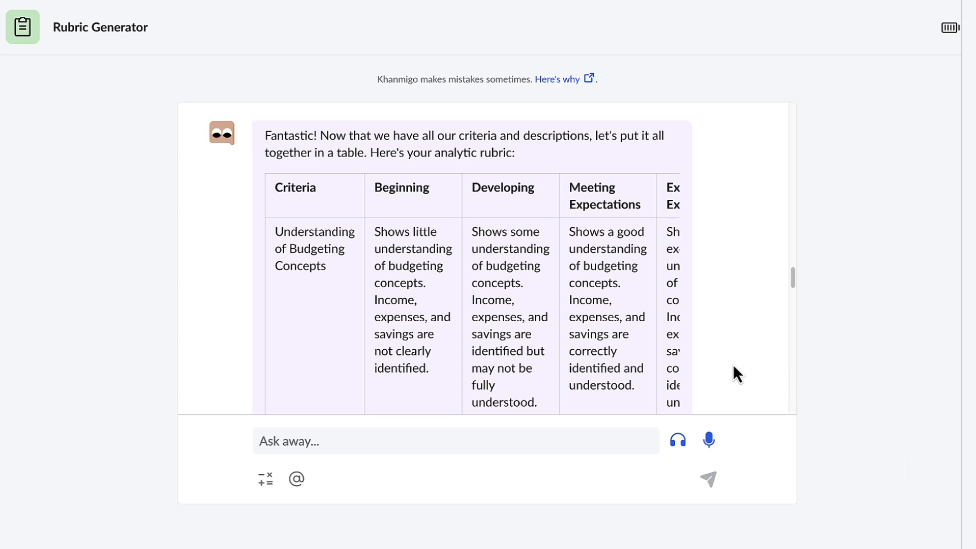
{"action": "scroll", "scroll_direction": "down", "scroll_amount": 3}
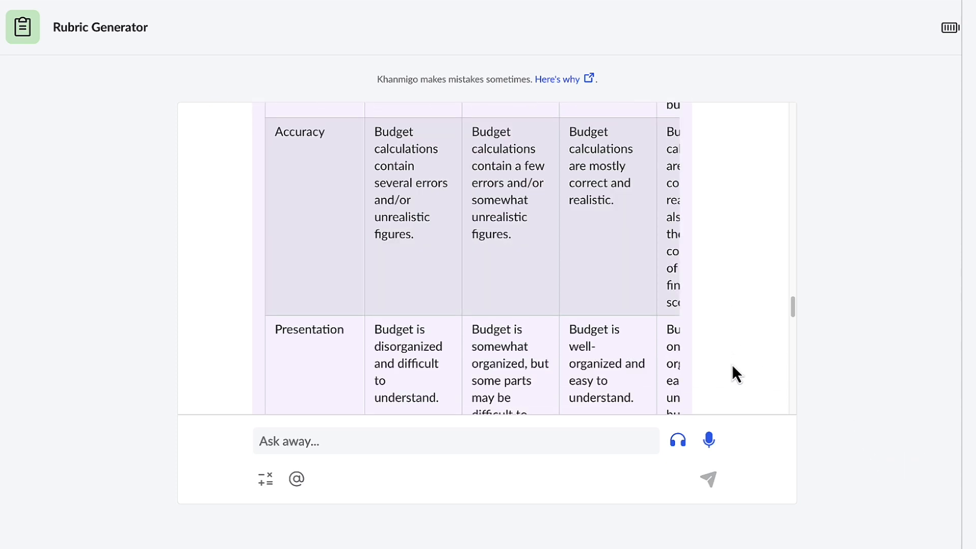